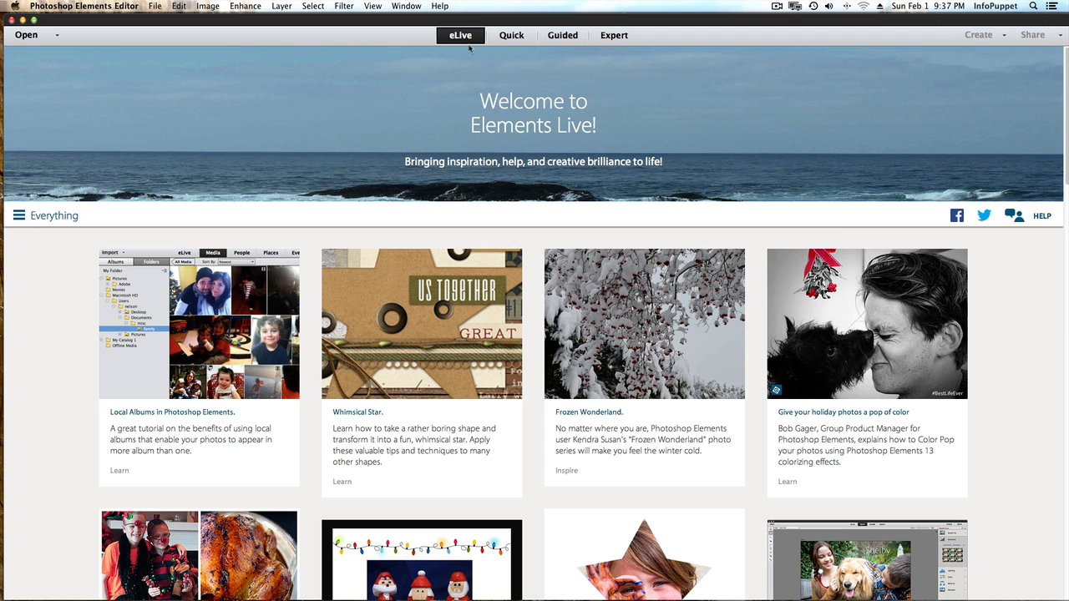
{"action": "mouse_move", "coordinate": [414, 321]}
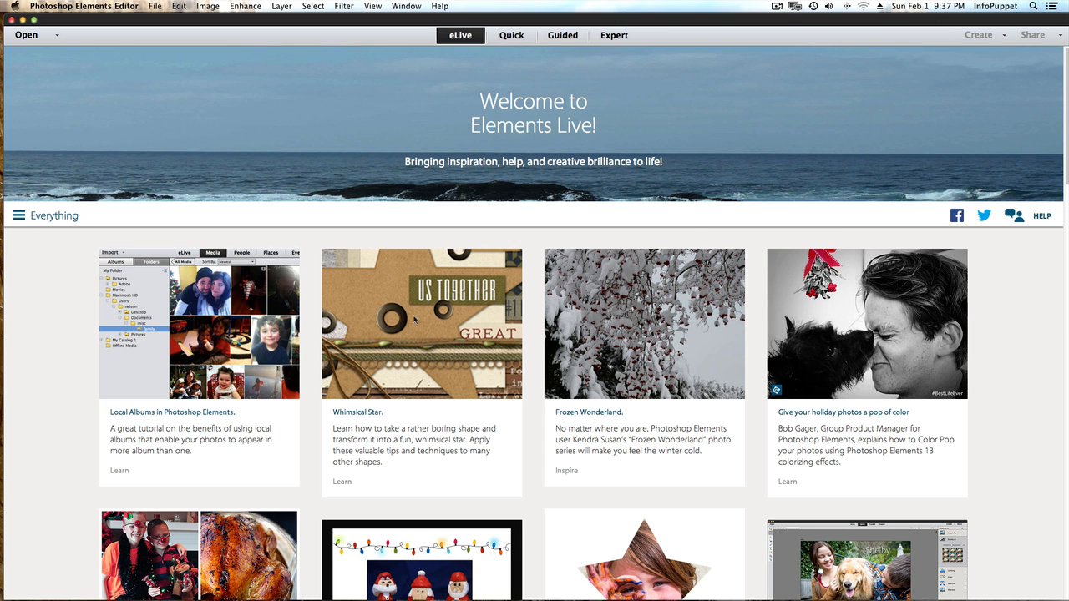
Switch Photoshop Elements to the Expert editing workspace.
{"action": "scroll", "scroll_direction": "down", "scroll_amount": 3}
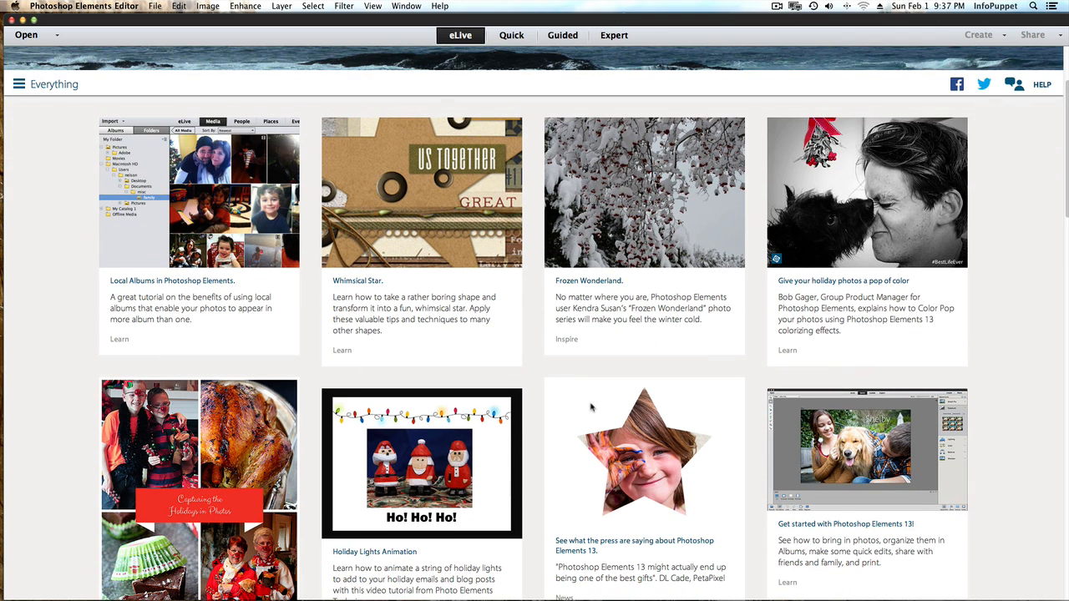
{"action": "scroll", "scroll_direction": "up", "scroll_amount": 3}
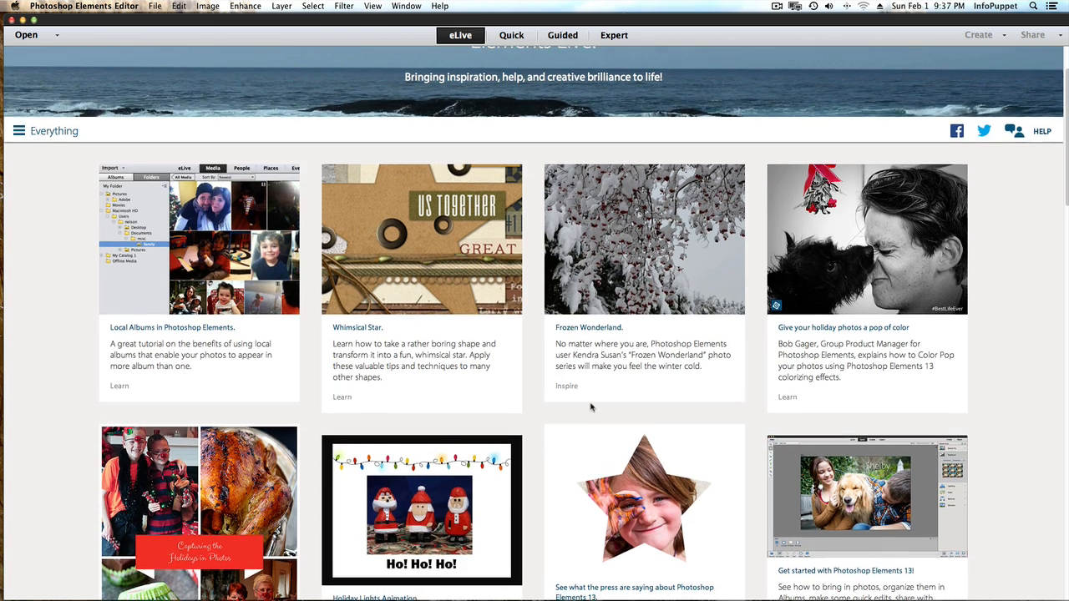
{"action": "scroll", "scroll_direction": "up", "scroll_amount": 3}
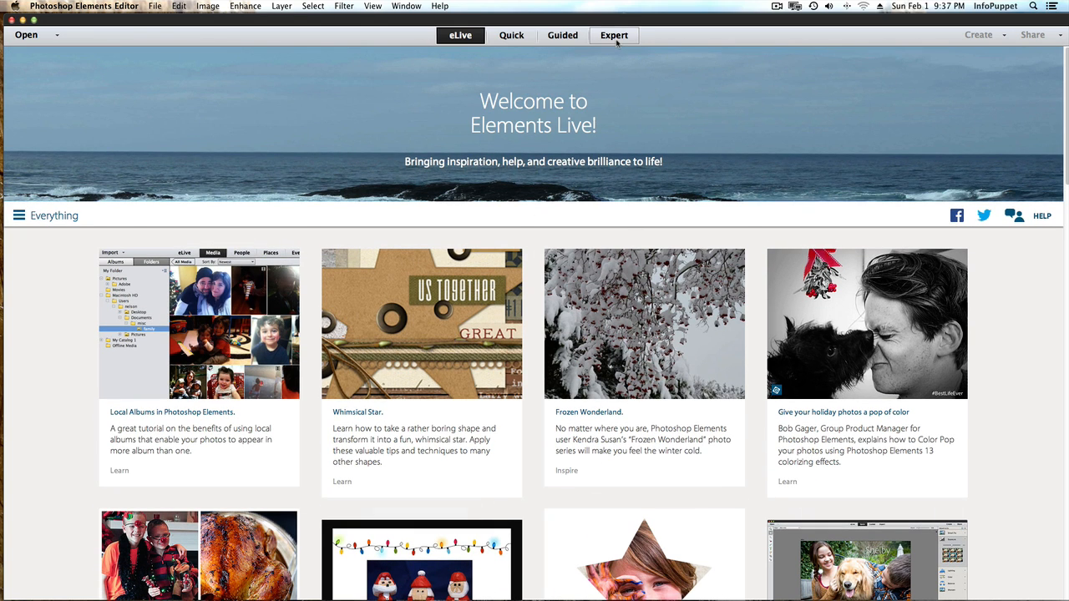
{"action": "left_click", "coordinate": [614, 35]}
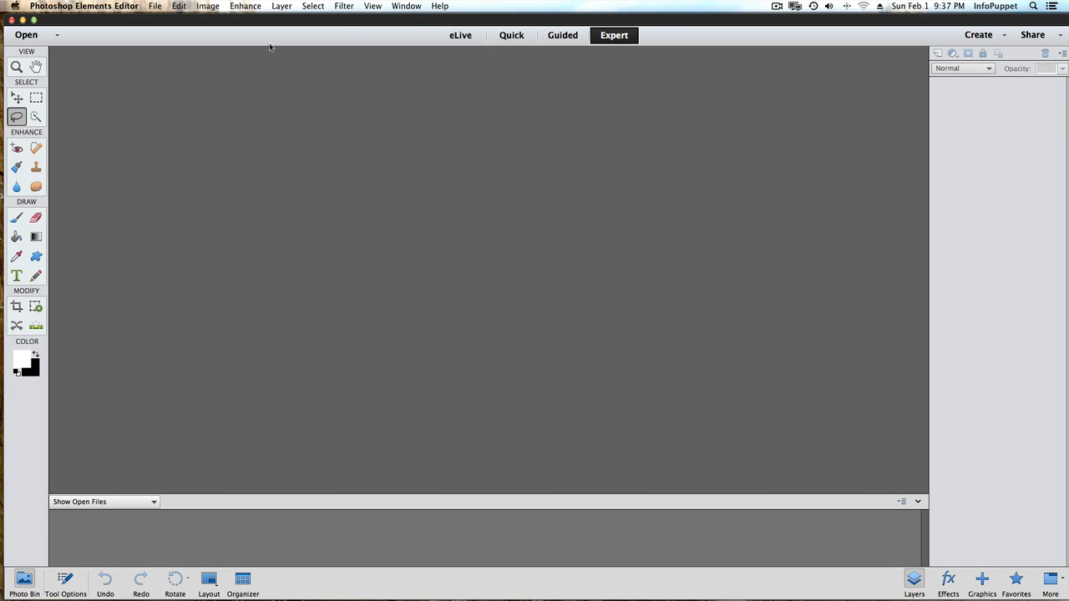
{"action": "mouse_move", "coordinate": [643, 310]}
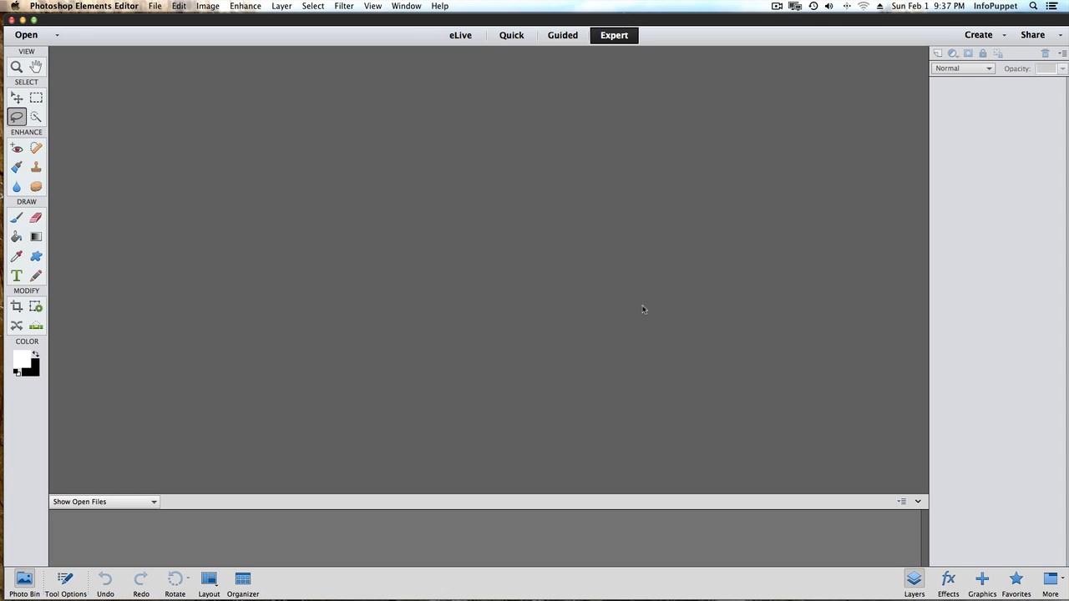
Open the recently edited files eye.jpg and woman in forrest.jpg.
{"action": "left_click", "coordinate": [155, 6]}
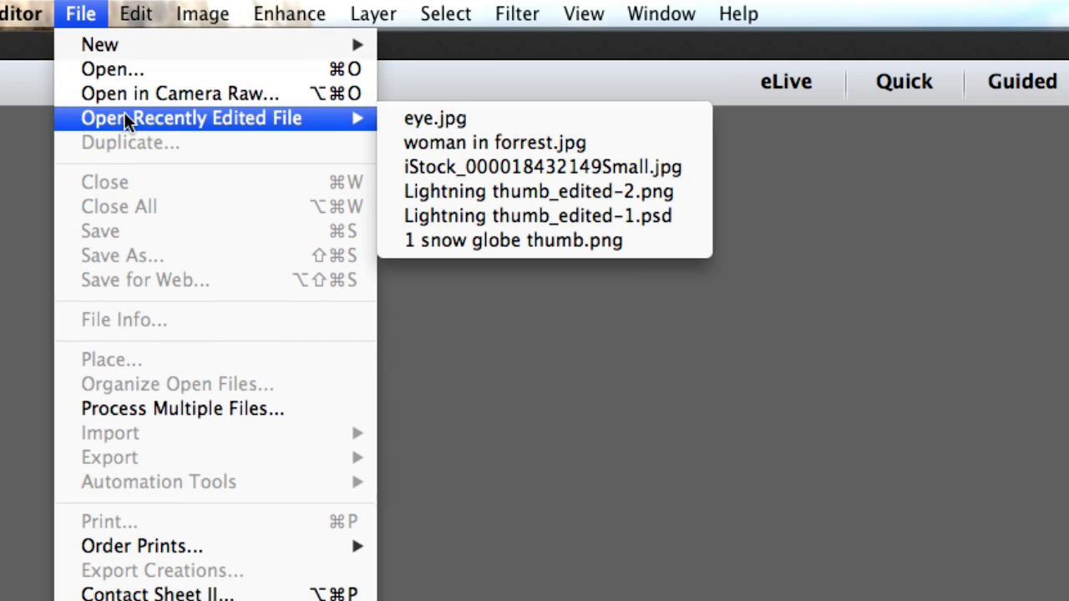
{"action": "left_click", "coordinate": [434, 118]}
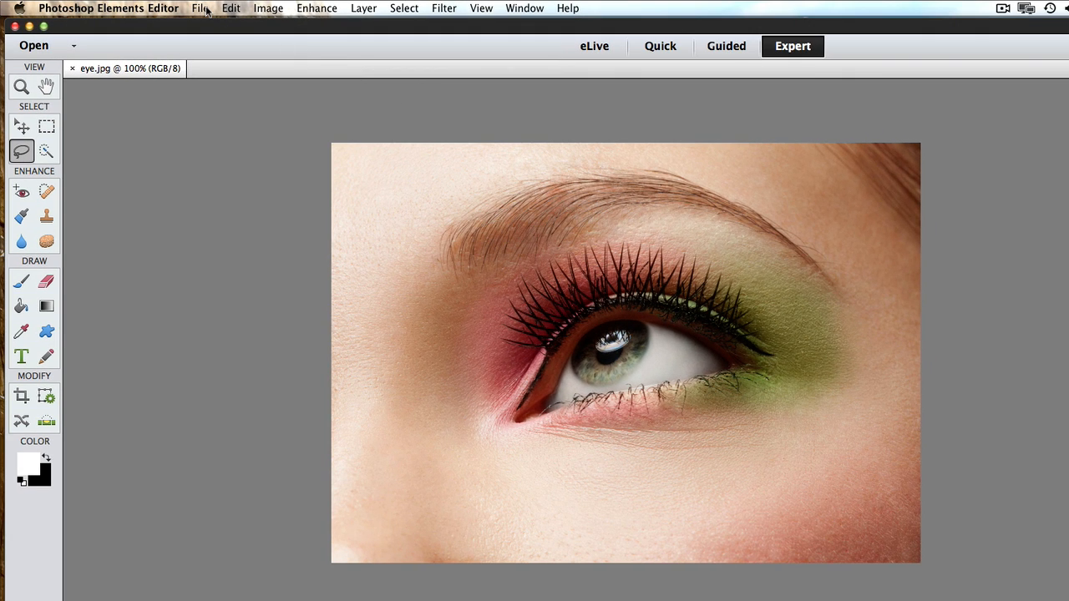
{"action": "left_click", "coordinate": [199, 8]}
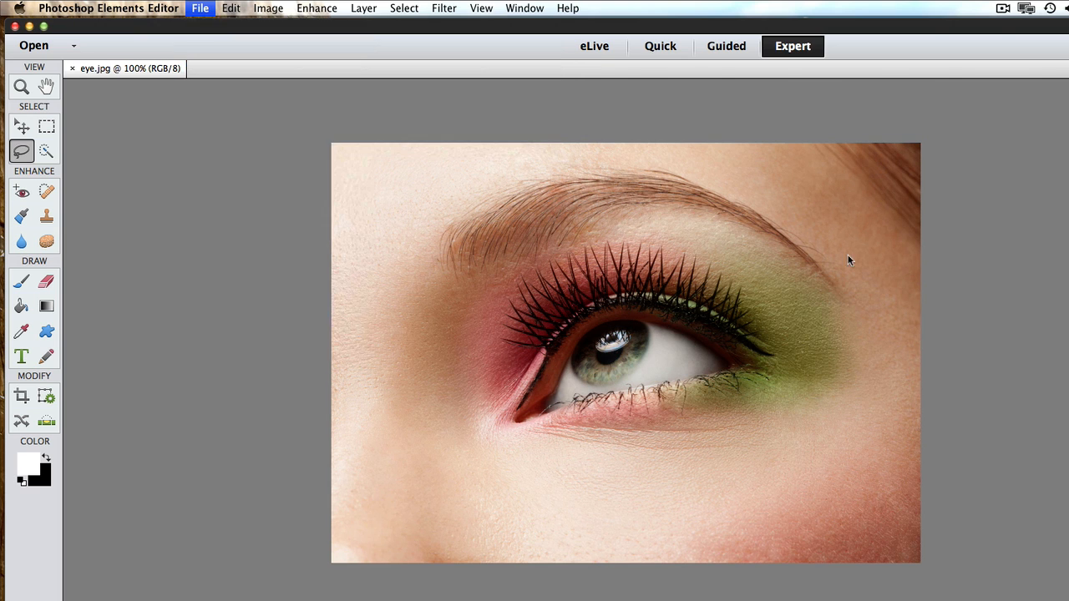
{"action": "left_click", "coordinate": [279, 68]}
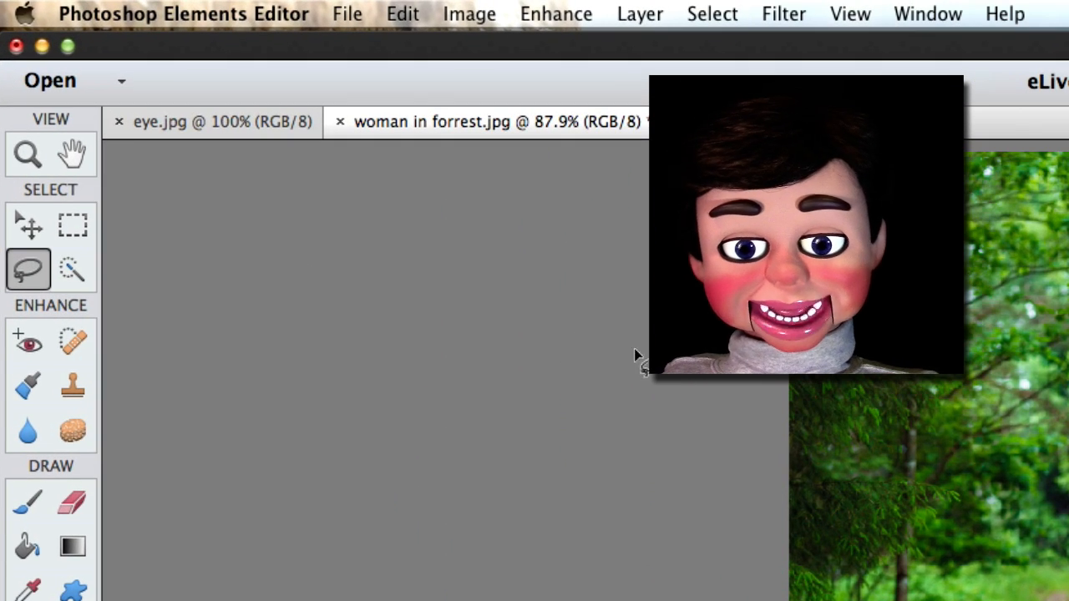
Enable Allow Floating Documents in Expert Mode in General preferences and confirm.
{"action": "left_click", "coordinate": [184, 14]}
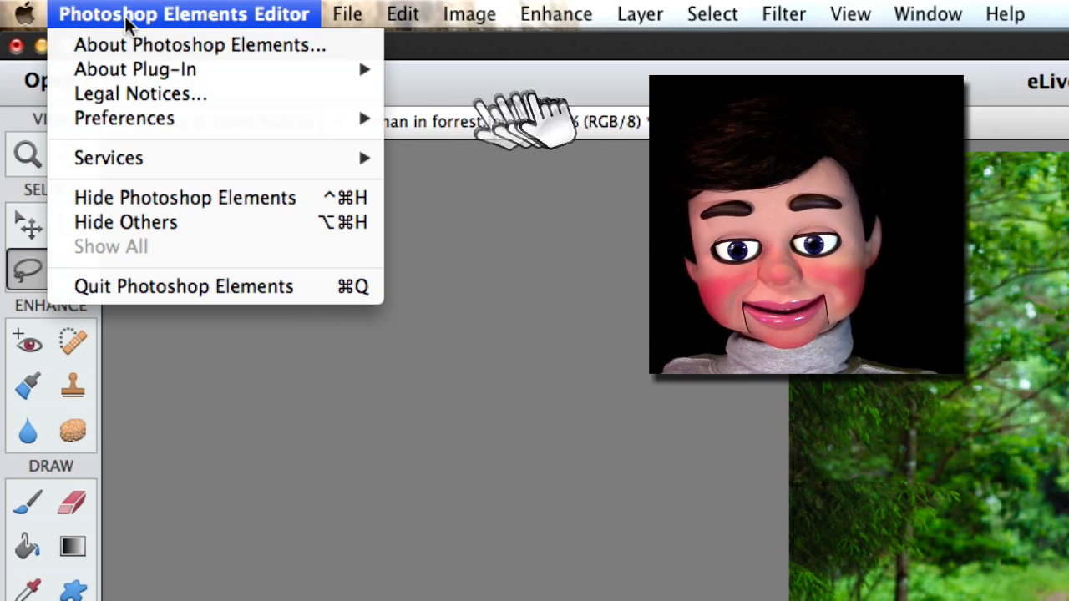
{"action": "mouse_move", "coordinate": [124, 118]}
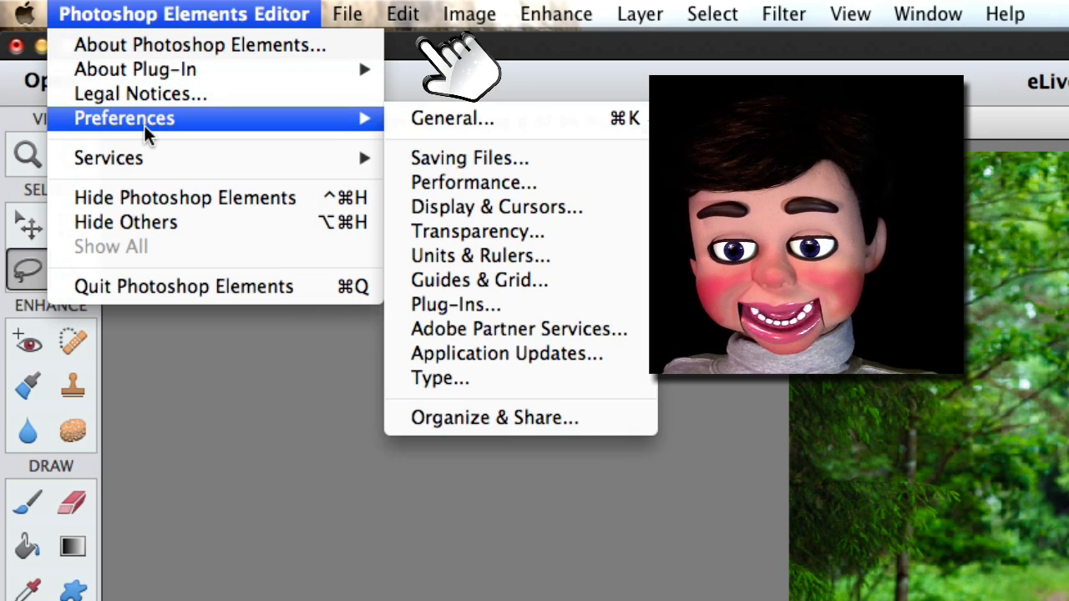
{"action": "mouse_move", "coordinate": [452, 117]}
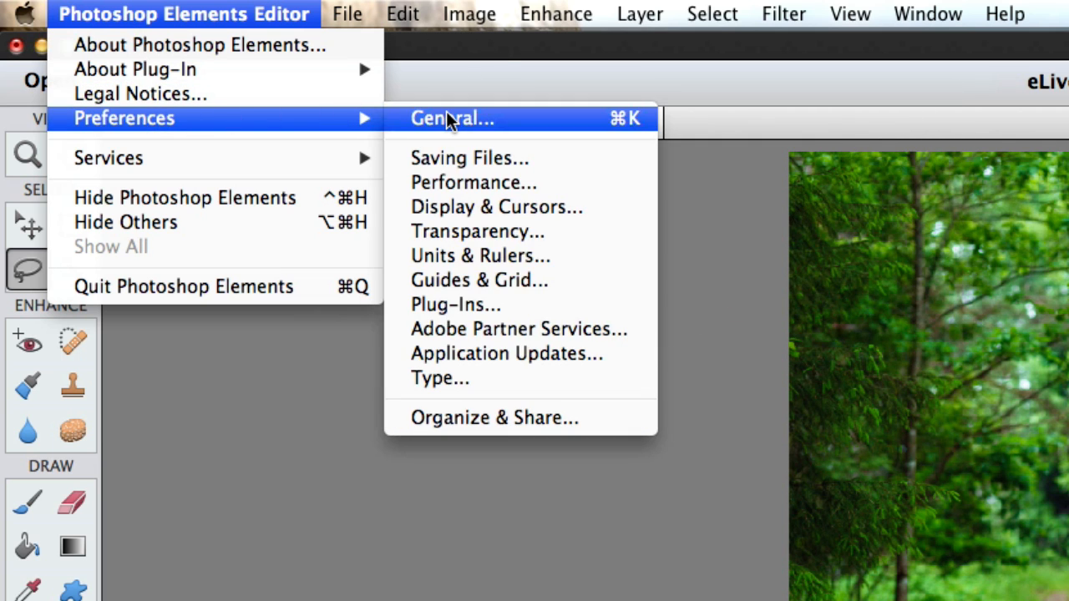
{"action": "left_click", "coordinate": [452, 117]}
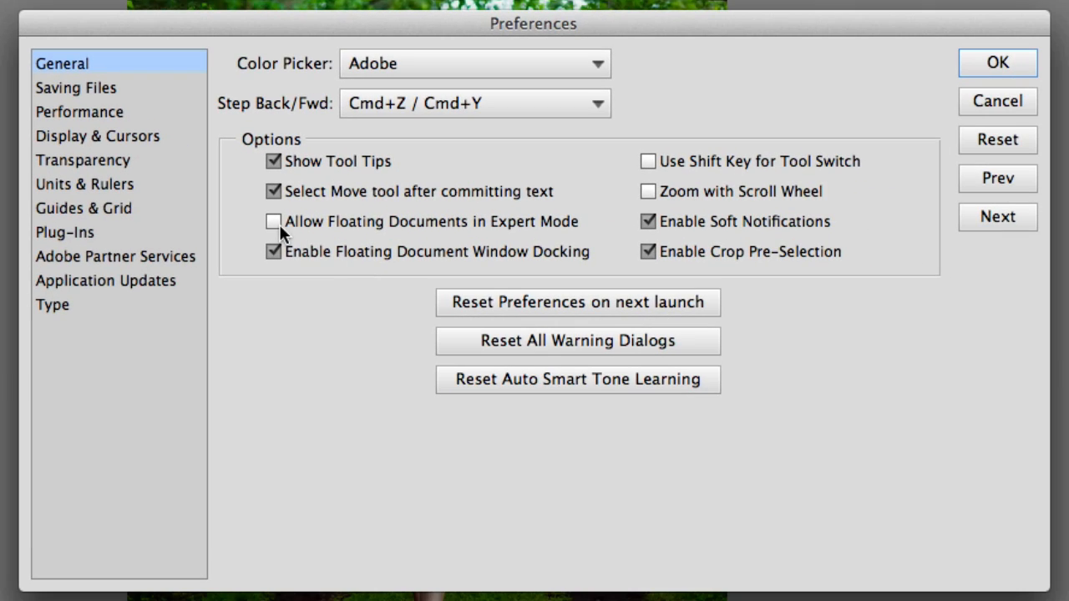
{"action": "mouse_move", "coordinate": [492, 234]}
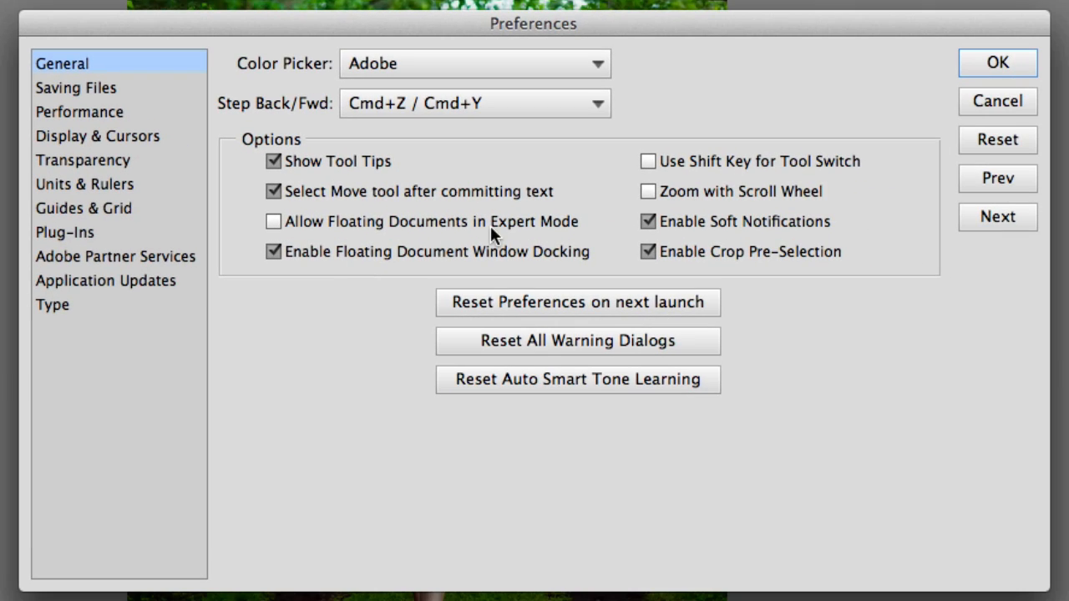
{"action": "left_click", "coordinate": [273, 221]}
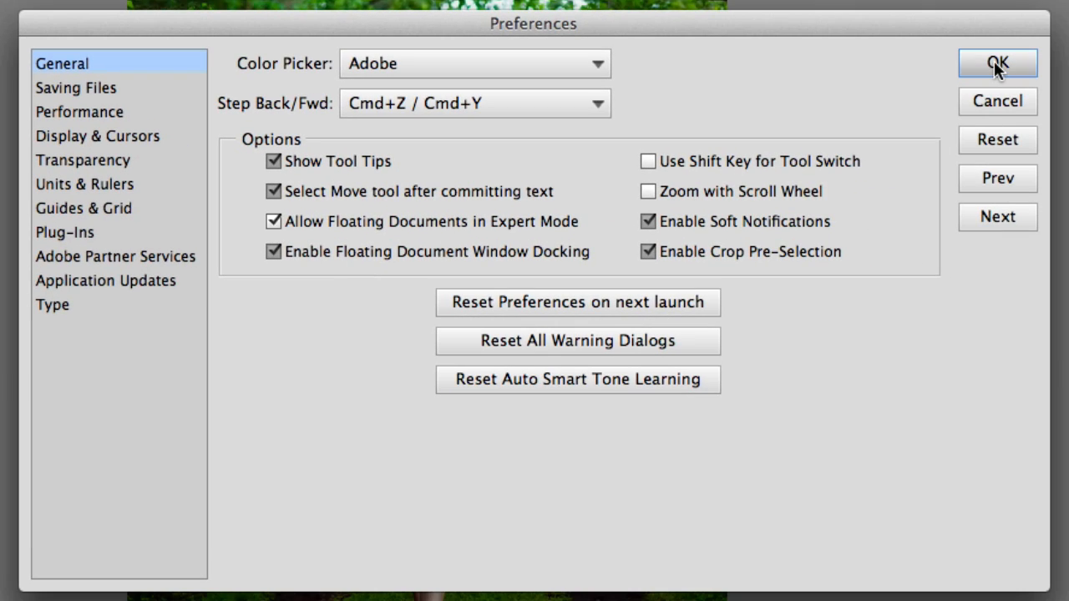
{"action": "left_click", "coordinate": [997, 64]}
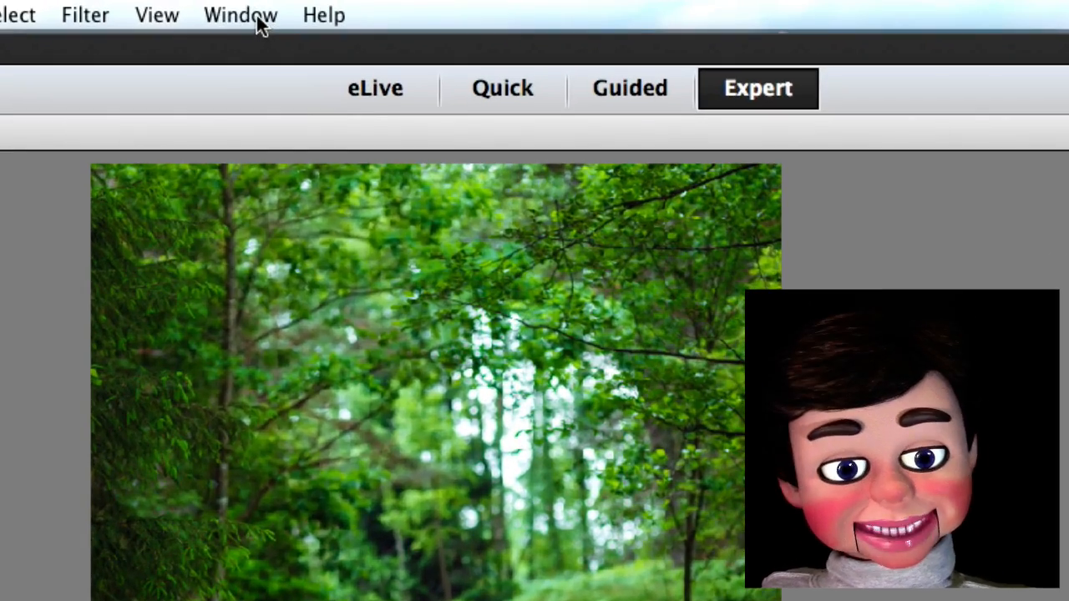
Float both photos in their own windows and minimize the eye.jpg window.
{"action": "left_click", "coordinate": [240, 15]}
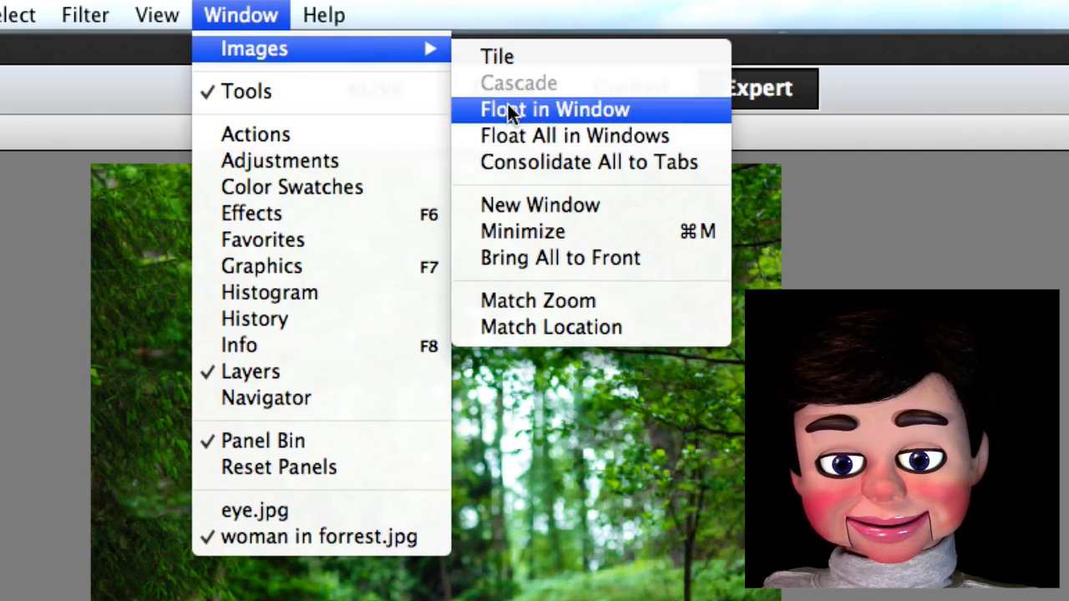
{"action": "left_click", "coordinate": [553, 108]}
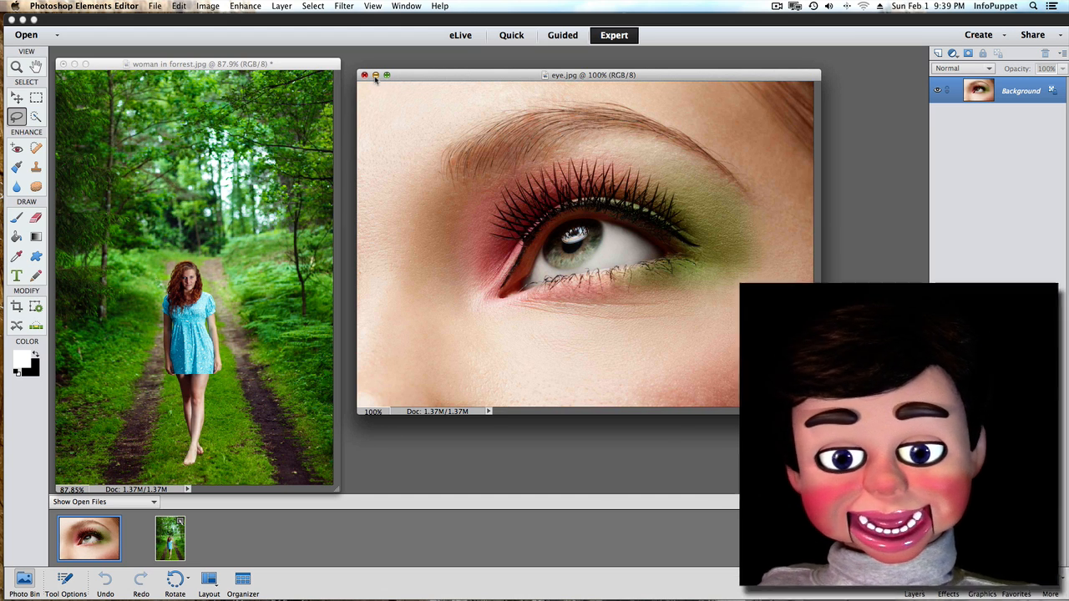
{"action": "left_click", "coordinate": [364, 75]}
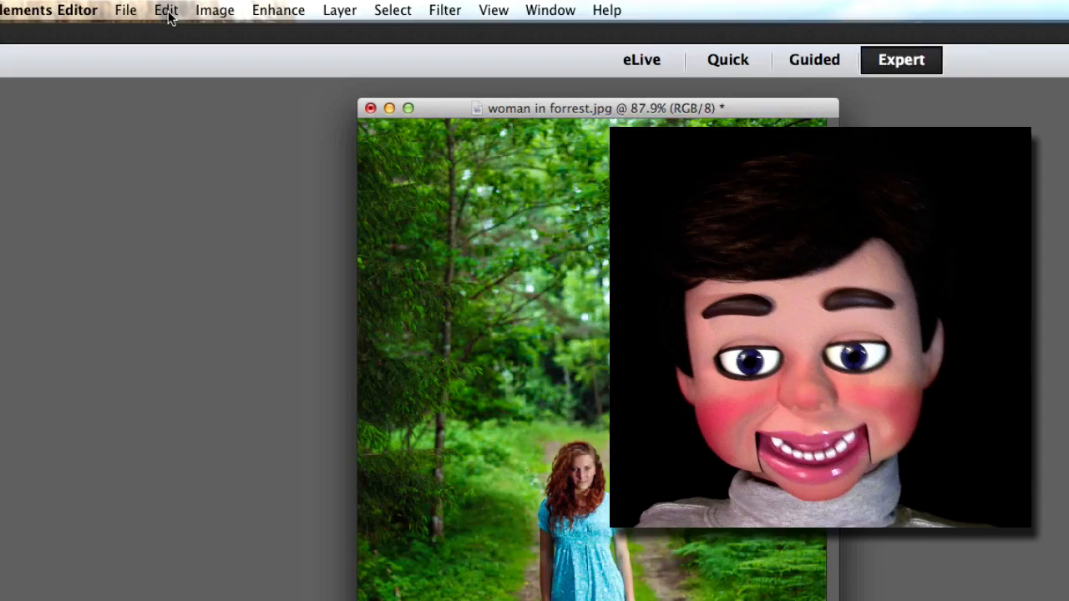
{"action": "left_click", "coordinate": [166, 10]}
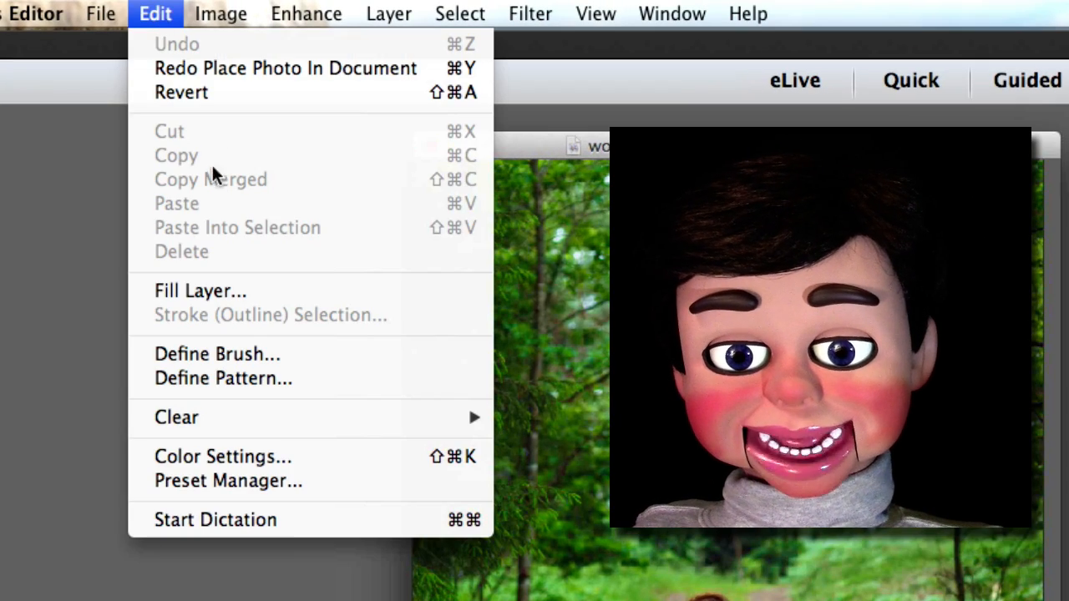
{"action": "mouse_move", "coordinate": [201, 290]}
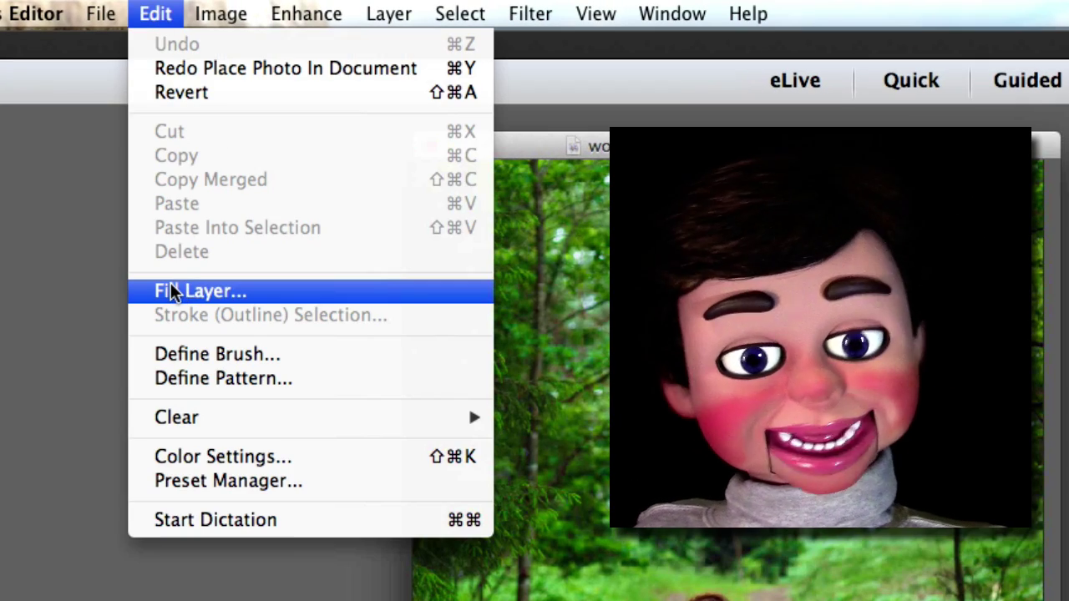
{"action": "left_click", "coordinate": [200, 290]}
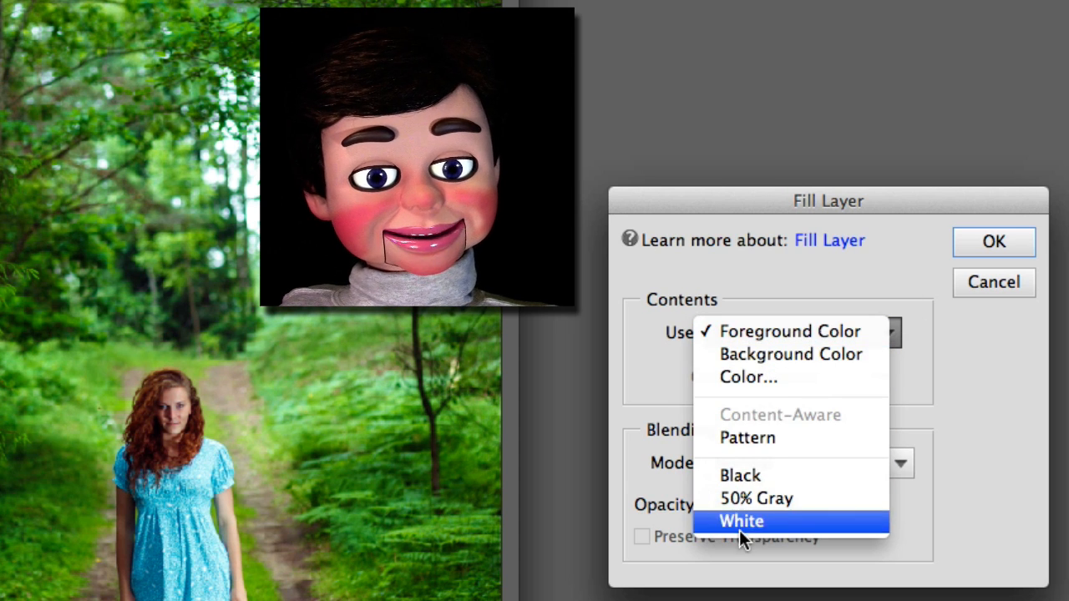
{"action": "mouse_move", "coordinate": [993, 242]}
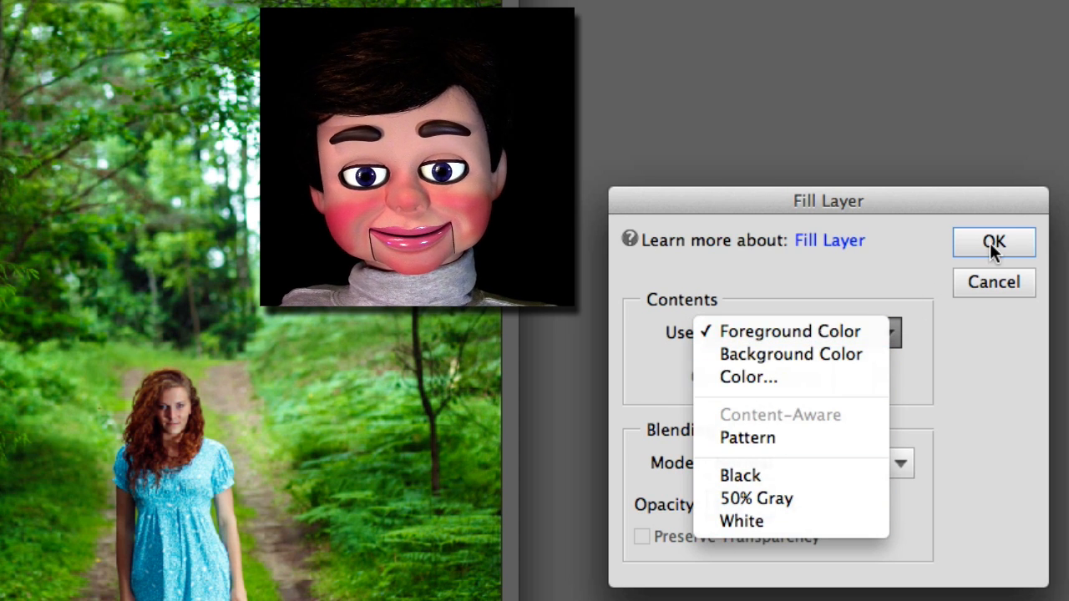
{"action": "left_click", "coordinate": [993, 242]}
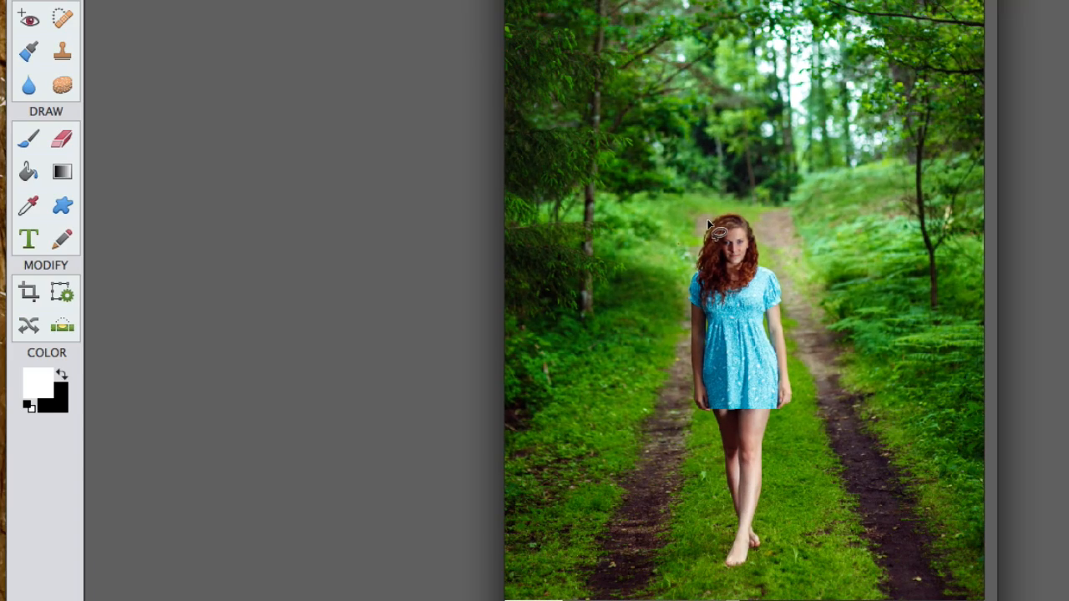
Draw a loose Lasso outline around the woman on the forest path.
{"action": "left_click_drag", "start_coordinate": [714, 229], "coordinate": [689, 371]}
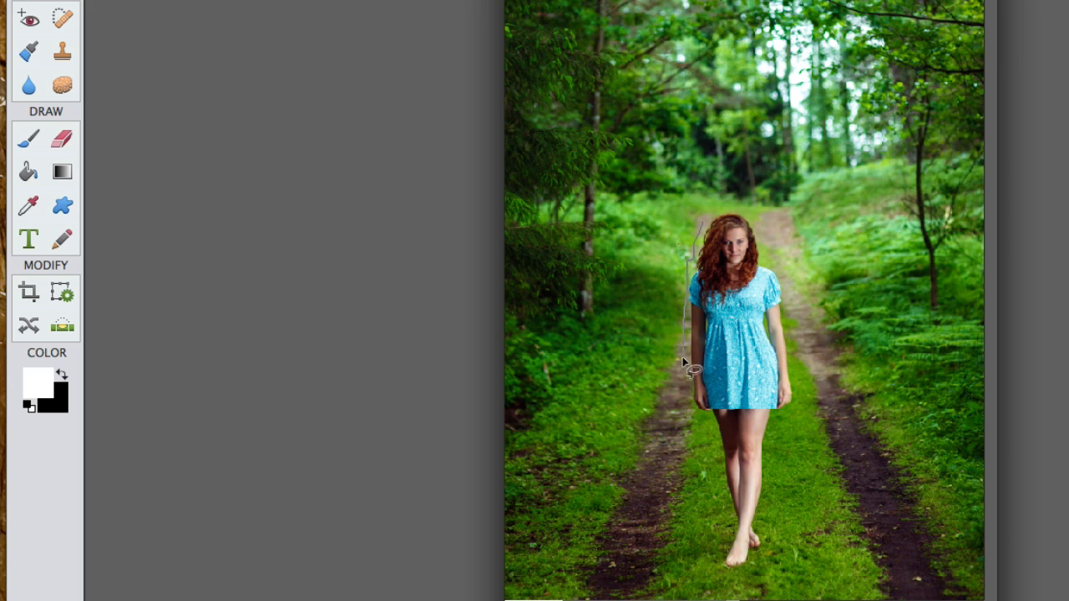
{"action": "left_click_drag", "start_coordinate": [688, 363], "coordinate": [764, 576]}
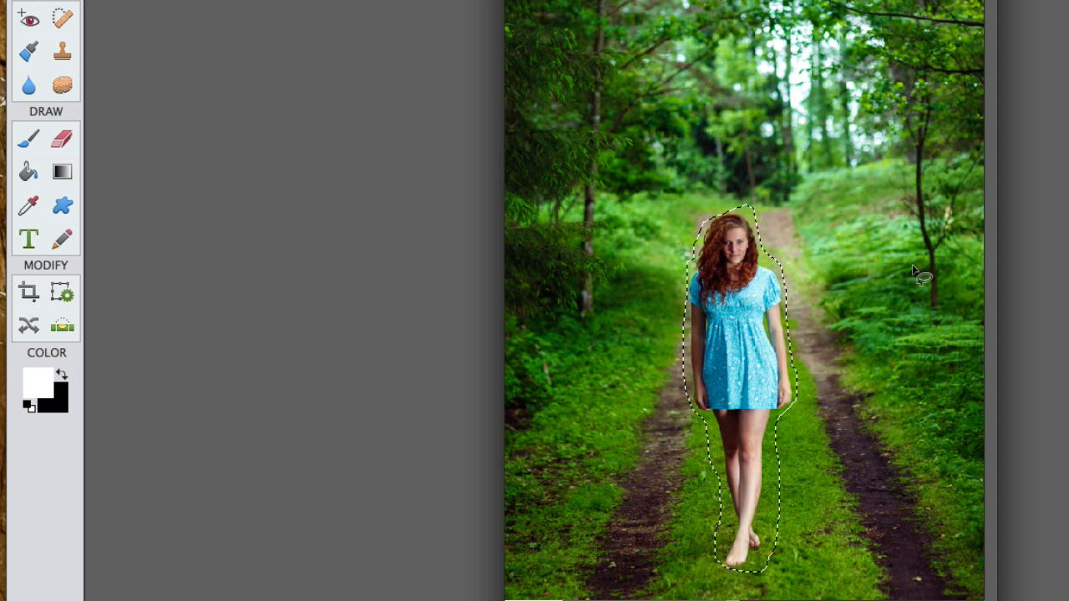
{"action": "mouse_move", "coordinate": [589, 29]}
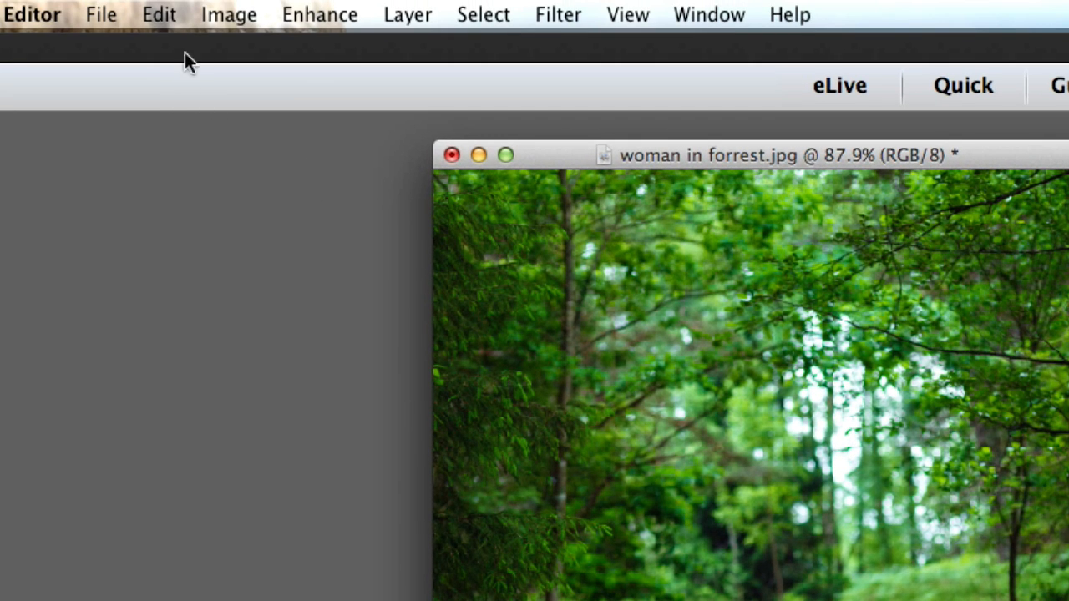
Fill the woman's selection using Content-Aware fill.
{"action": "left_click", "coordinate": [158, 14]}
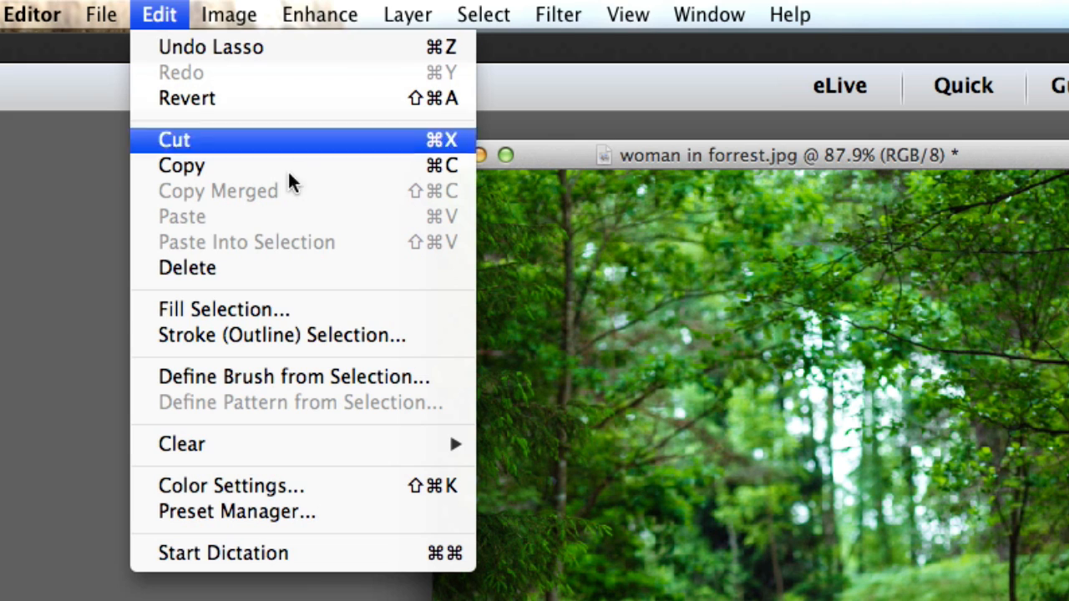
{"action": "left_click", "coordinate": [224, 309]}
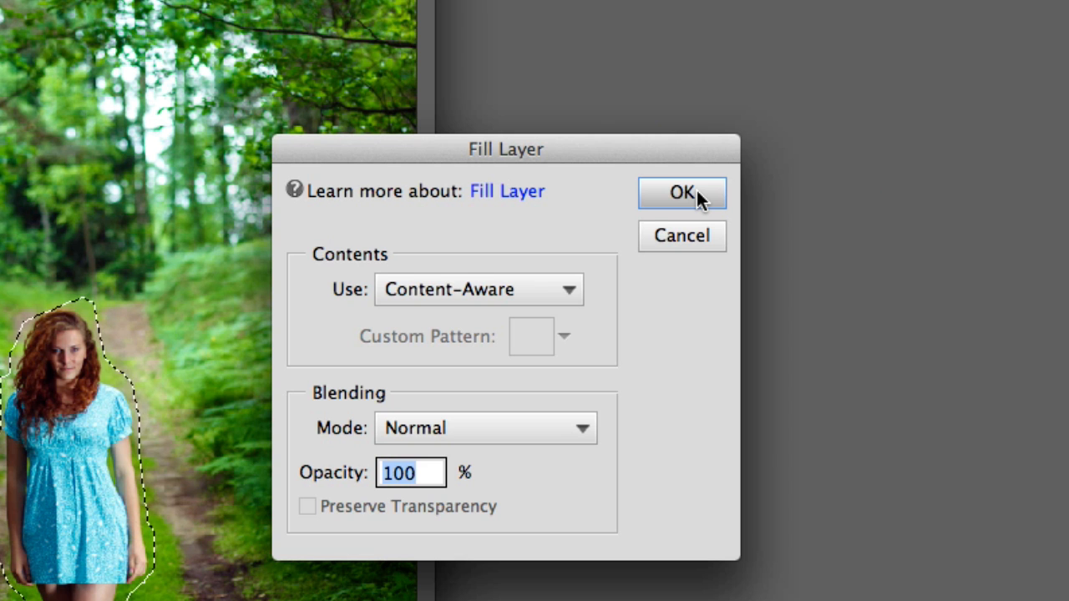
{"action": "left_click", "coordinate": [681, 192]}
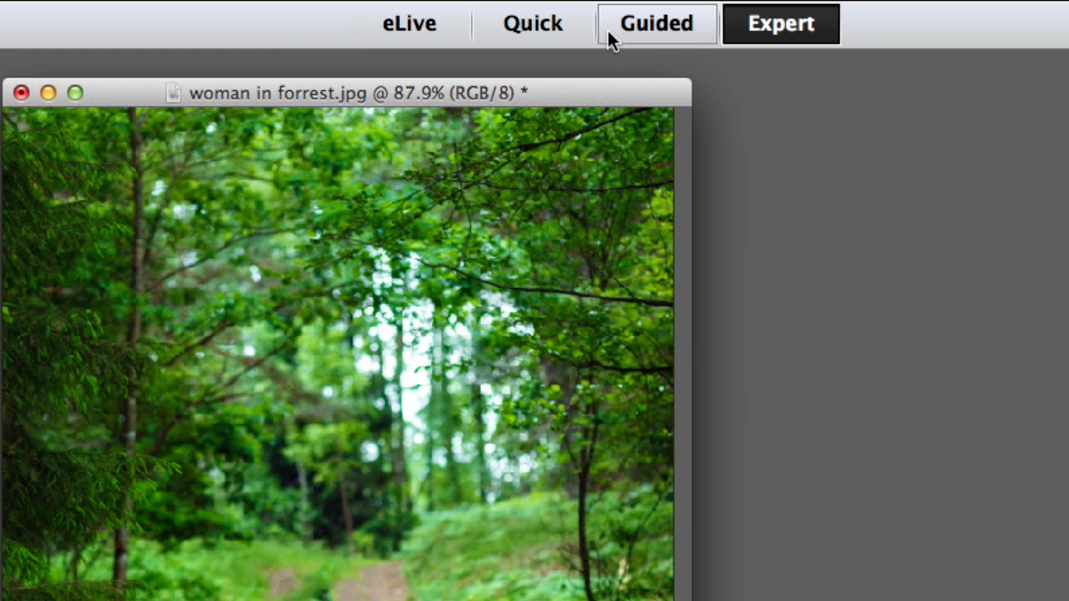
{"action": "mouse_move", "coordinate": [629, 30]}
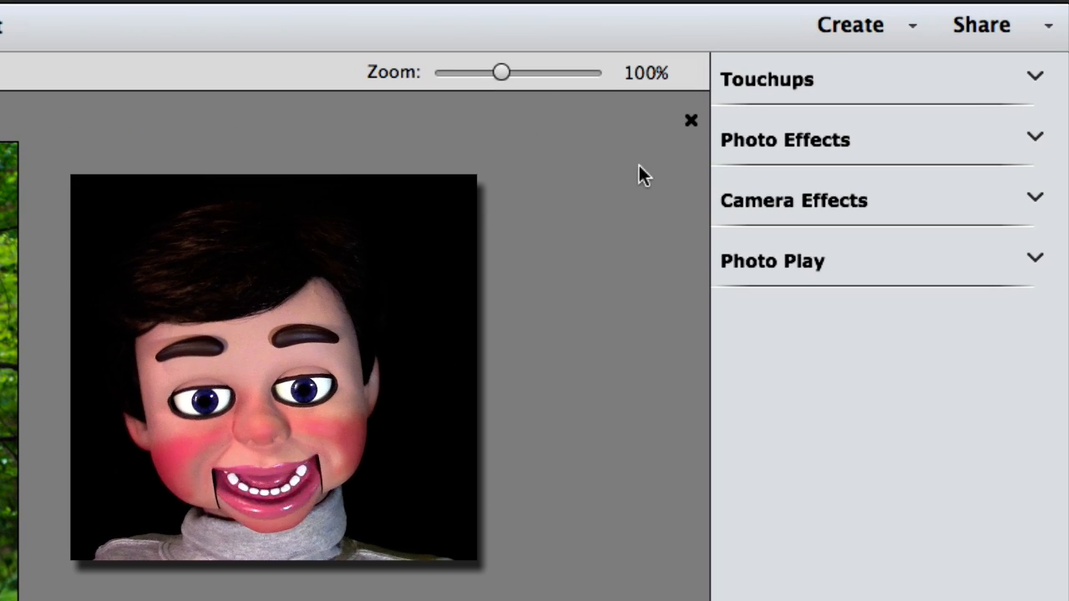
Create a Facebook Cover project, accepting the auto-save prompt.
{"action": "left_click", "coordinate": [849, 24]}
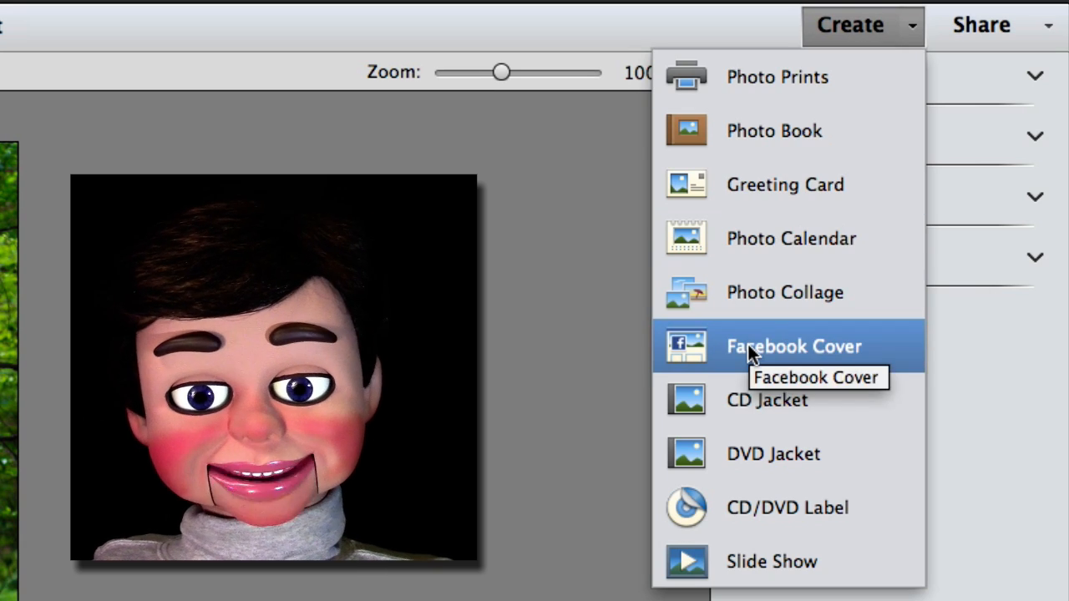
{"action": "left_click", "coordinate": [793, 346]}
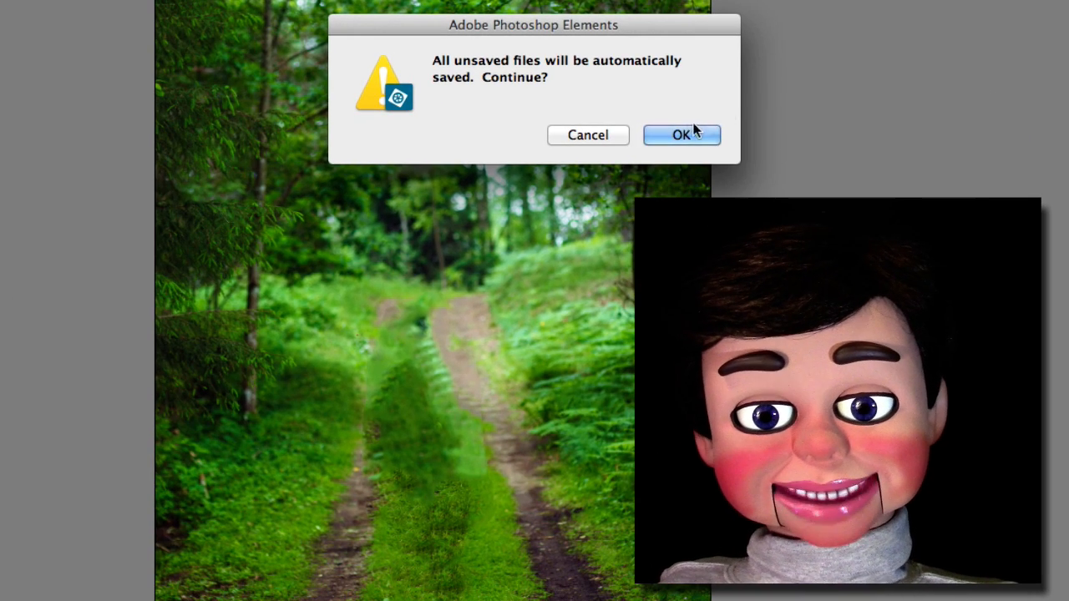
{"action": "left_click", "coordinate": [681, 135]}
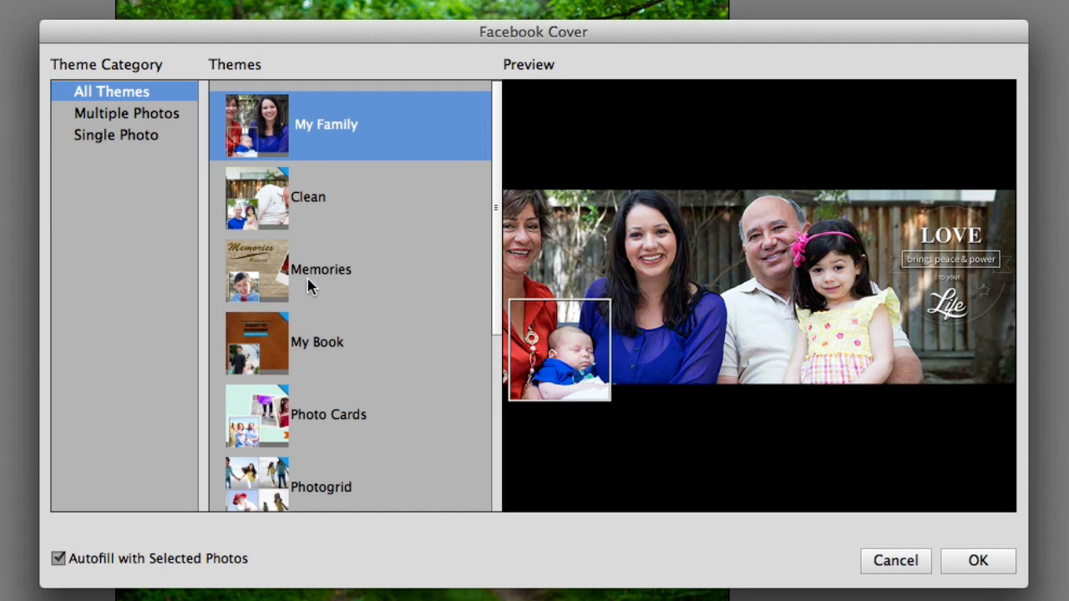
Preview the Clean theme, then choose and accept the Memories theme.
{"action": "left_click", "coordinate": [350, 196]}
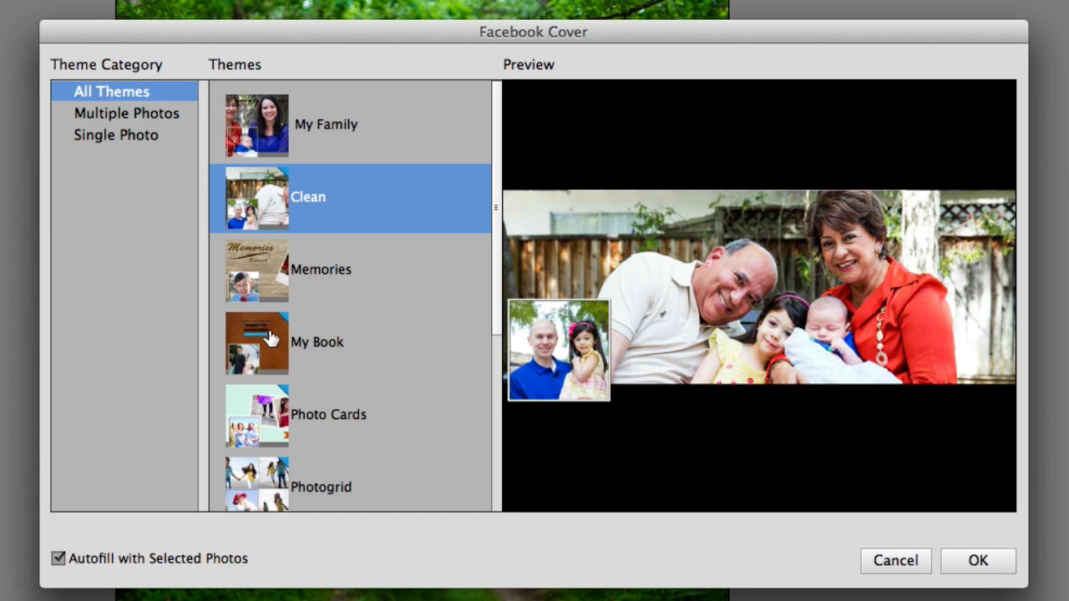
{"action": "left_click", "coordinate": [321, 269]}
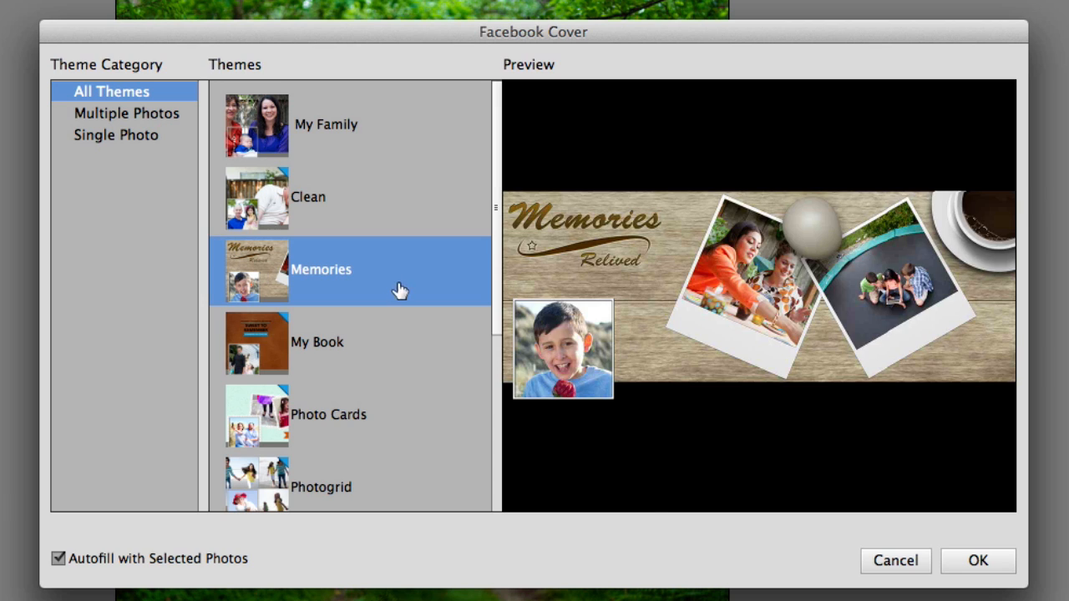
{"action": "left_click", "coordinate": [977, 560]}
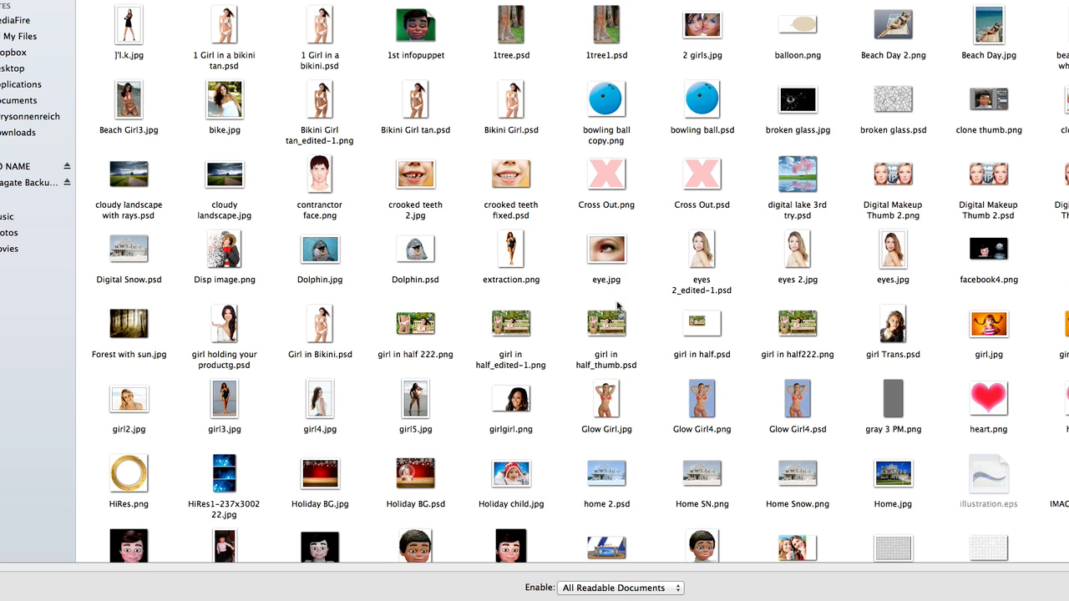
{"action": "mouse_move", "coordinate": [884, 257]}
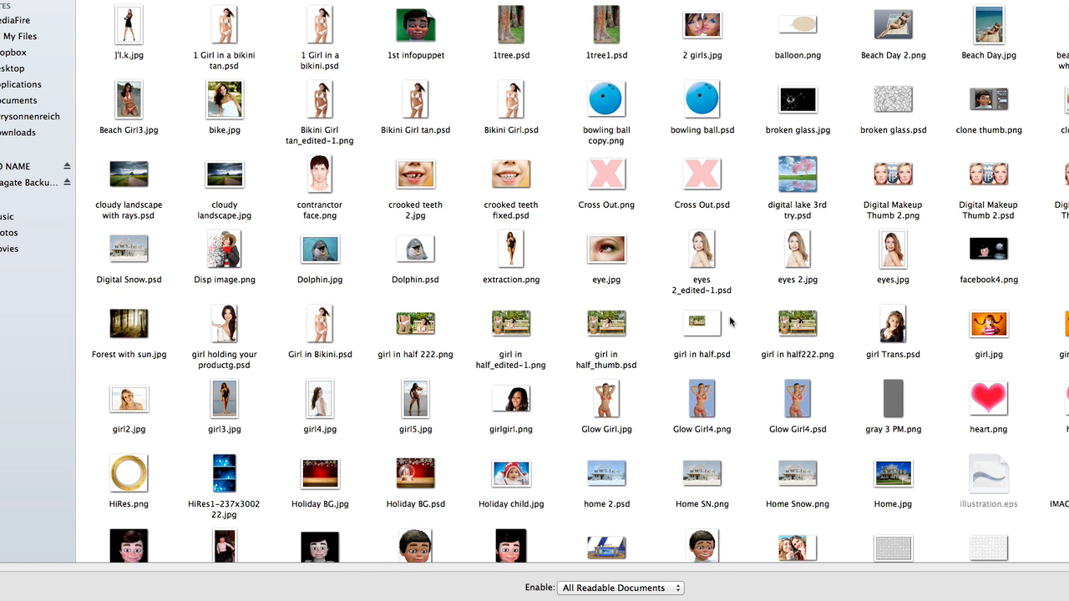
Pick the forest path photo in the file browser for the cover.
{"action": "left_click", "coordinate": [892, 323]}
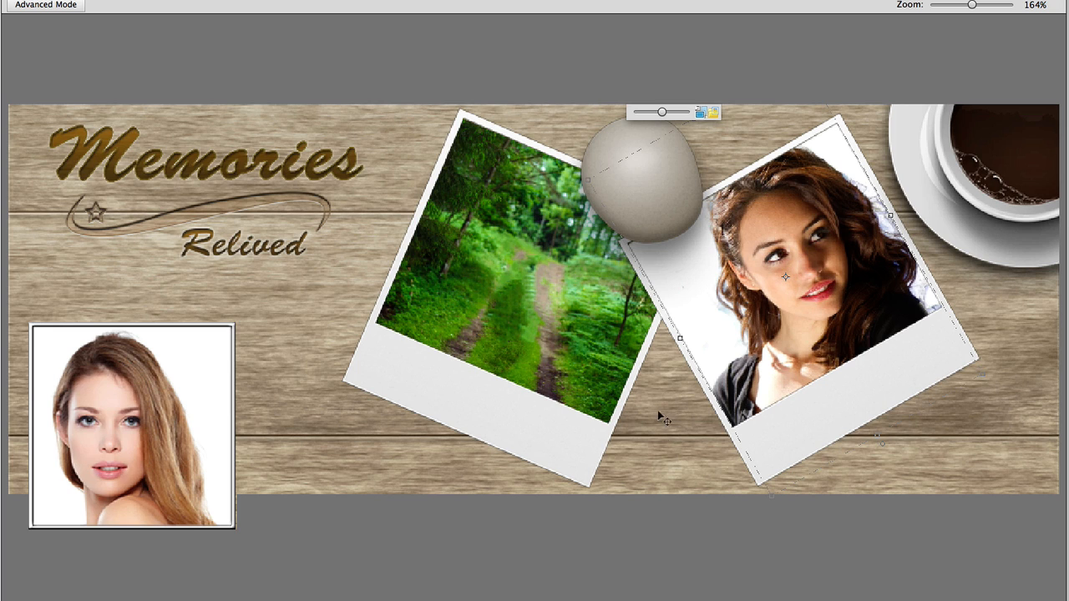
{"action": "mouse_move", "coordinate": [789, 486]}
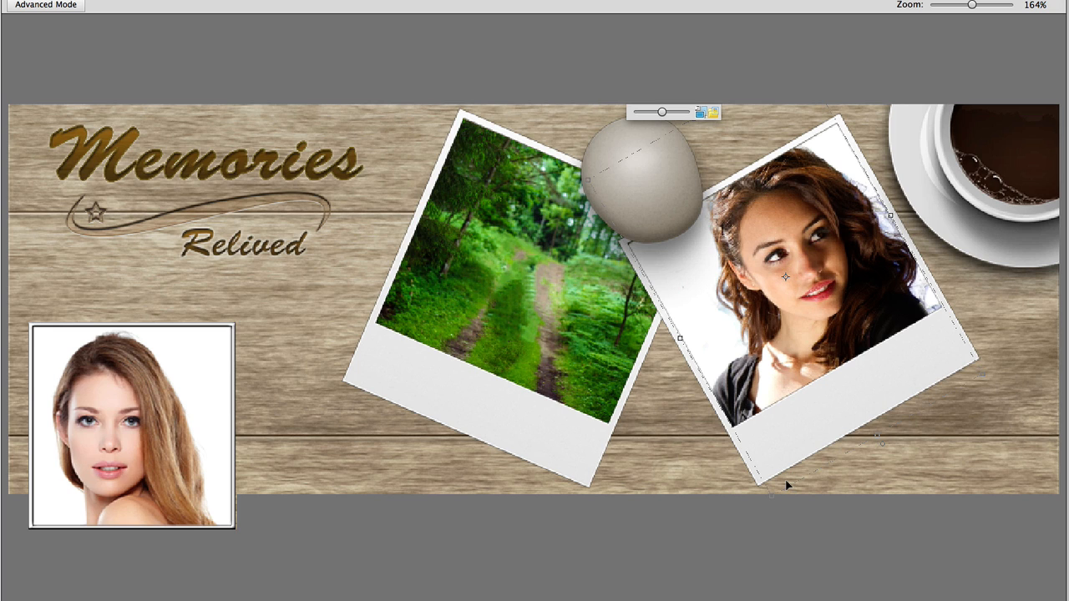